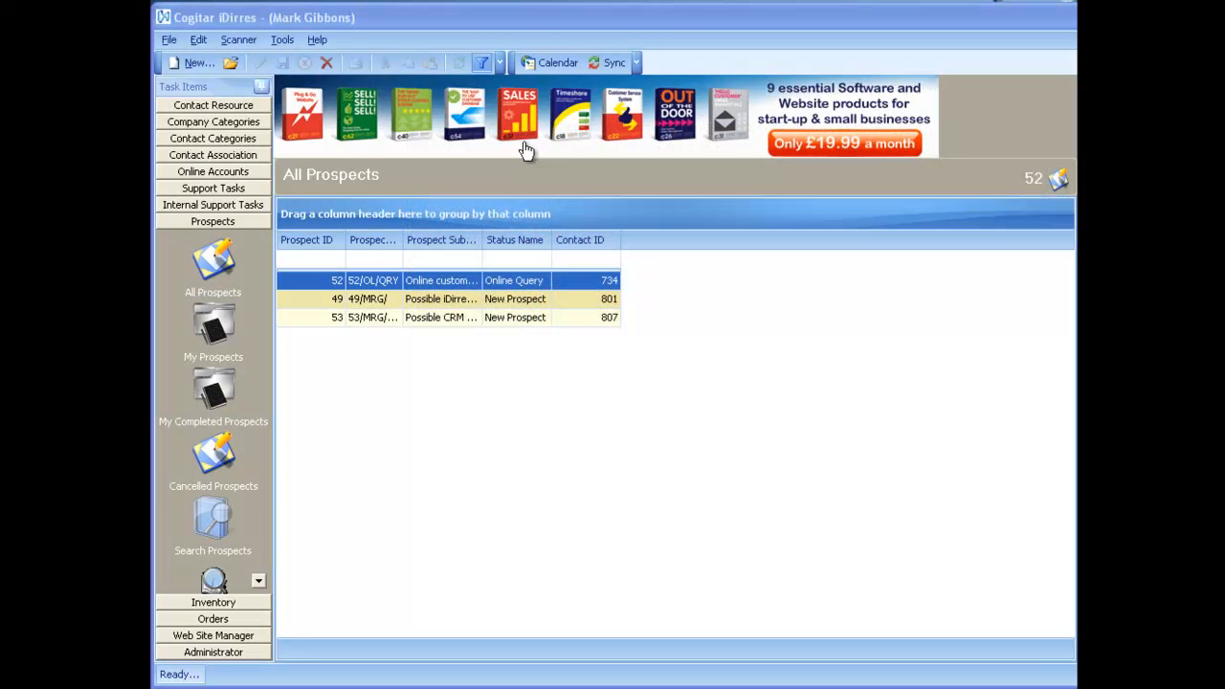
{"action": "mouse_move", "coordinate": [175, 225]}
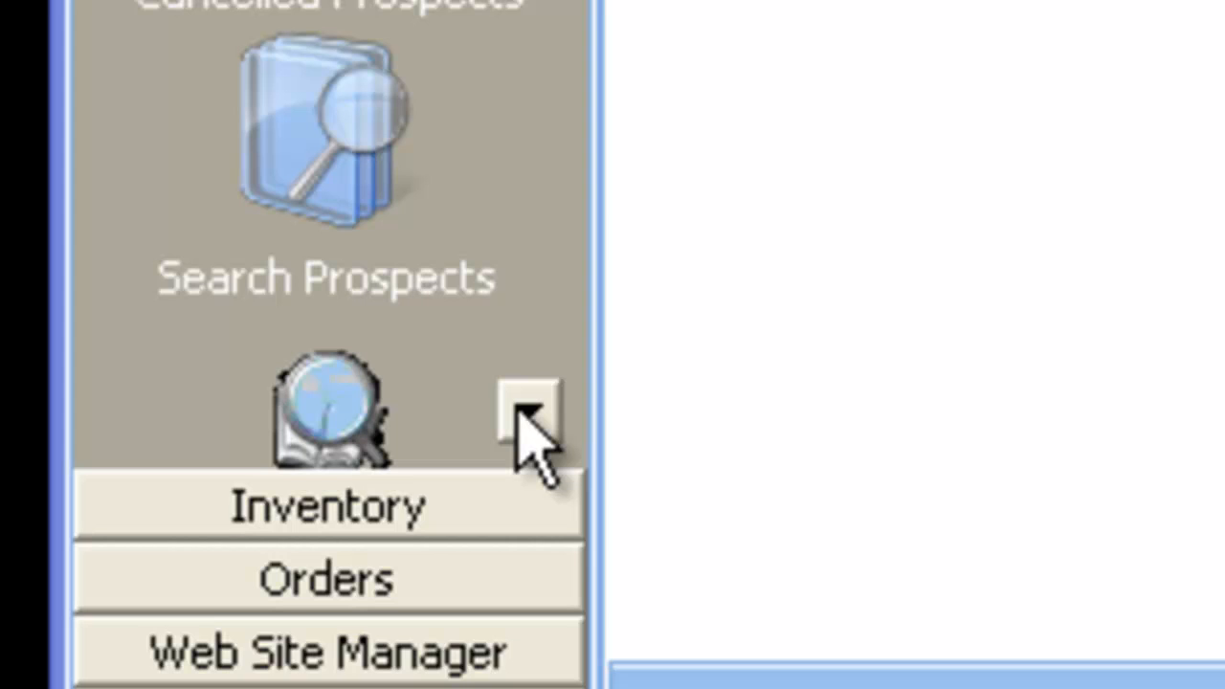
Expand the Prospects task pane and open Prospect Managment to reach the User Sales Report
{"action": "left_click", "coordinate": [529, 411]}
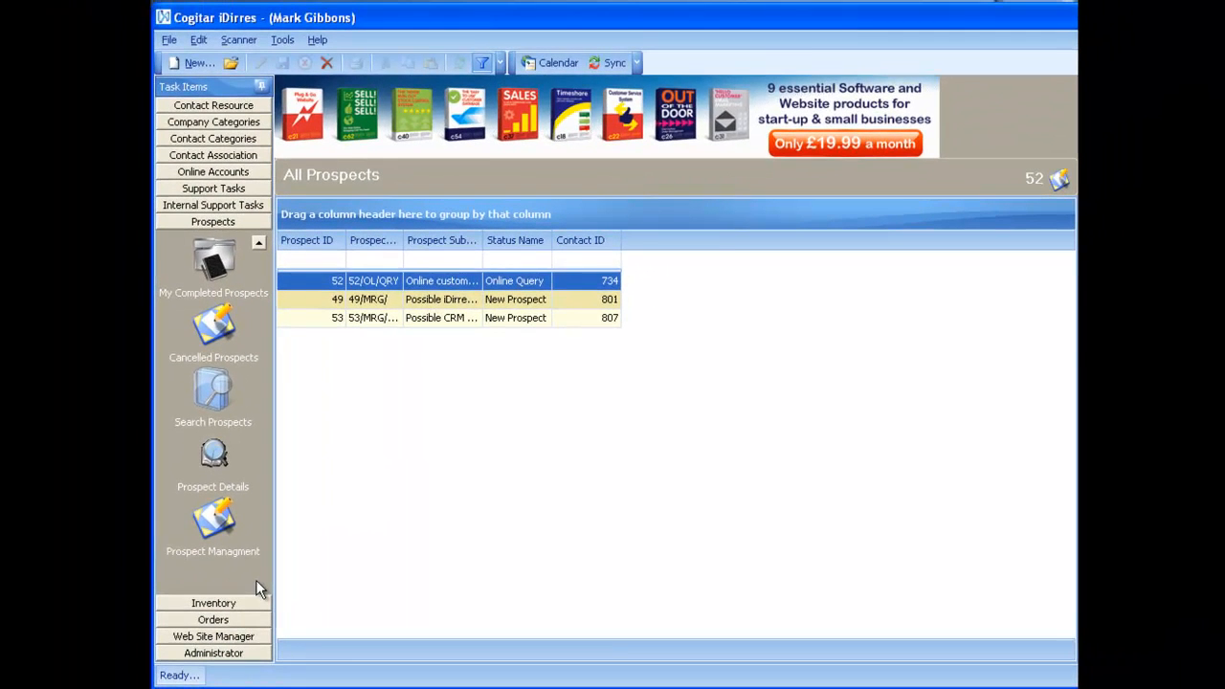
{"action": "mouse_move", "coordinate": [212, 523]}
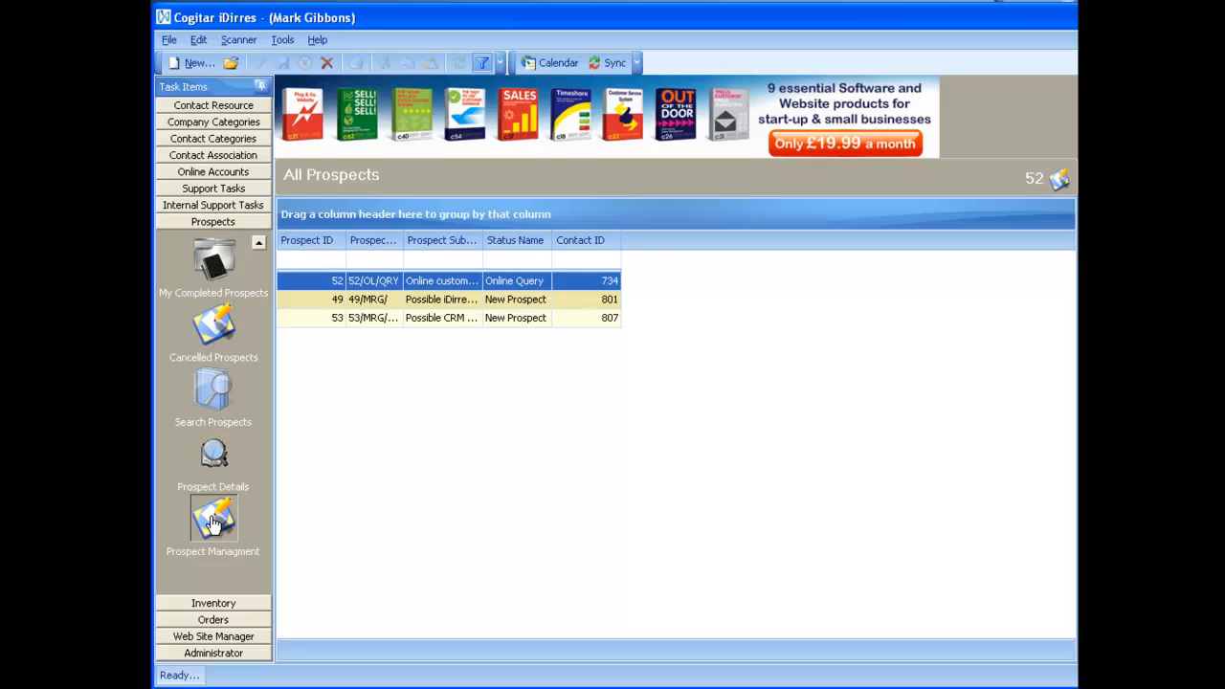
{"action": "left_click", "coordinate": [213, 519]}
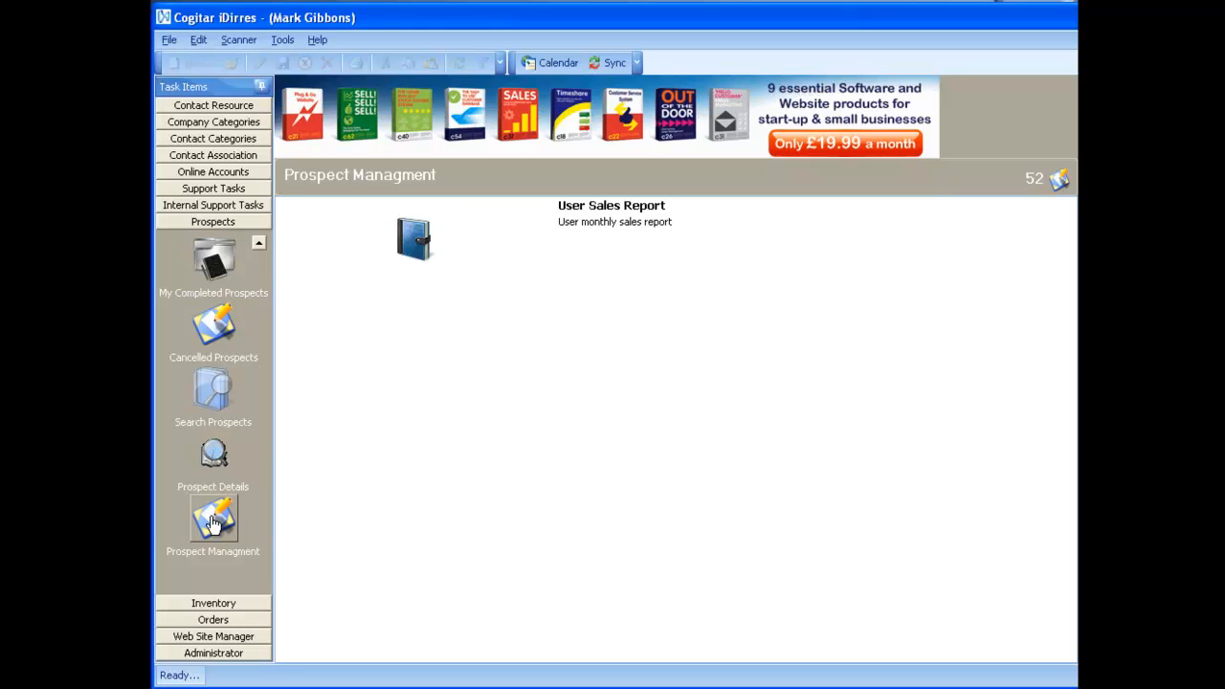